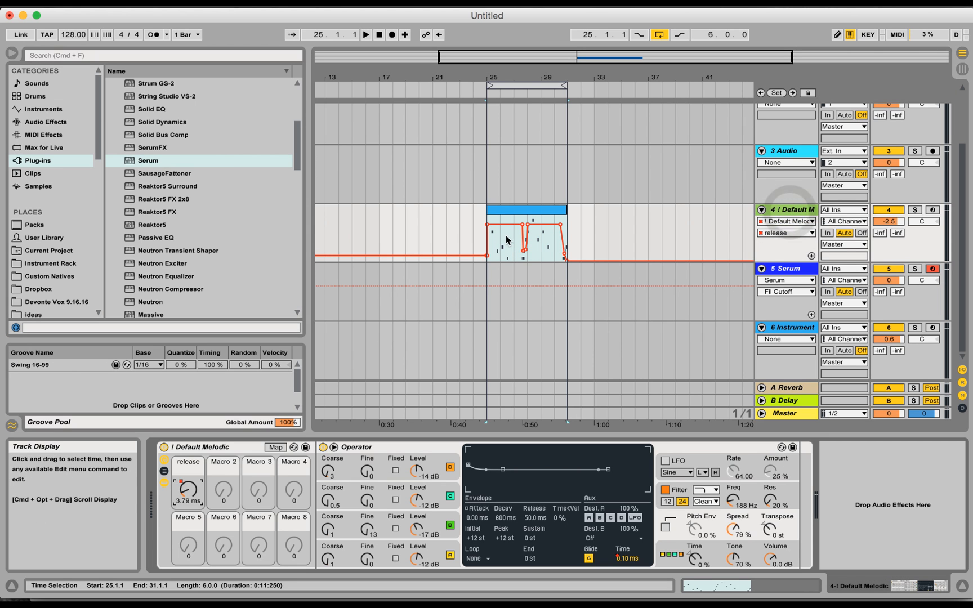
- Switch the melody clip's automation lane to Operator Glide Time
left_click(187, 488)
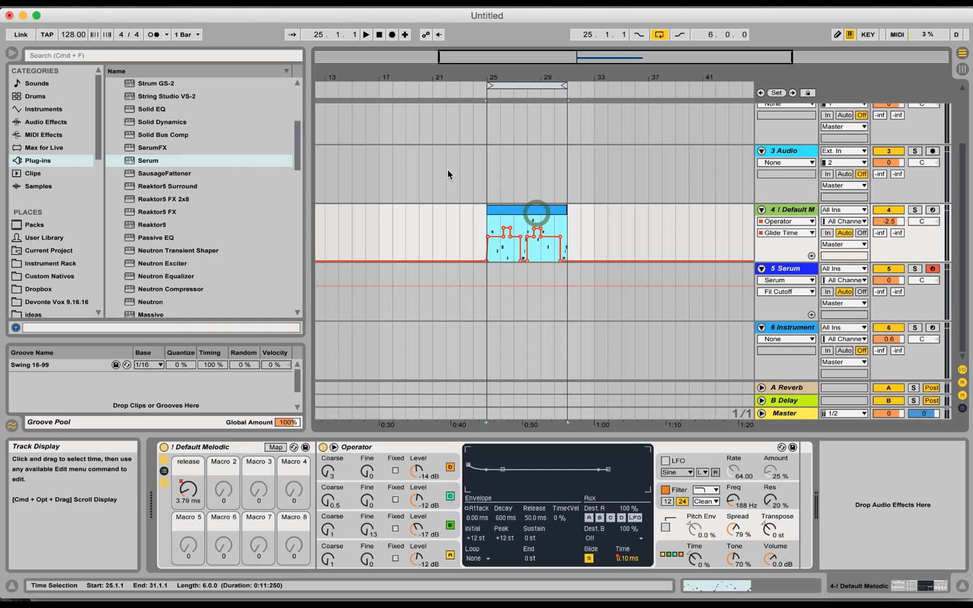
mouse_move(72, 34)
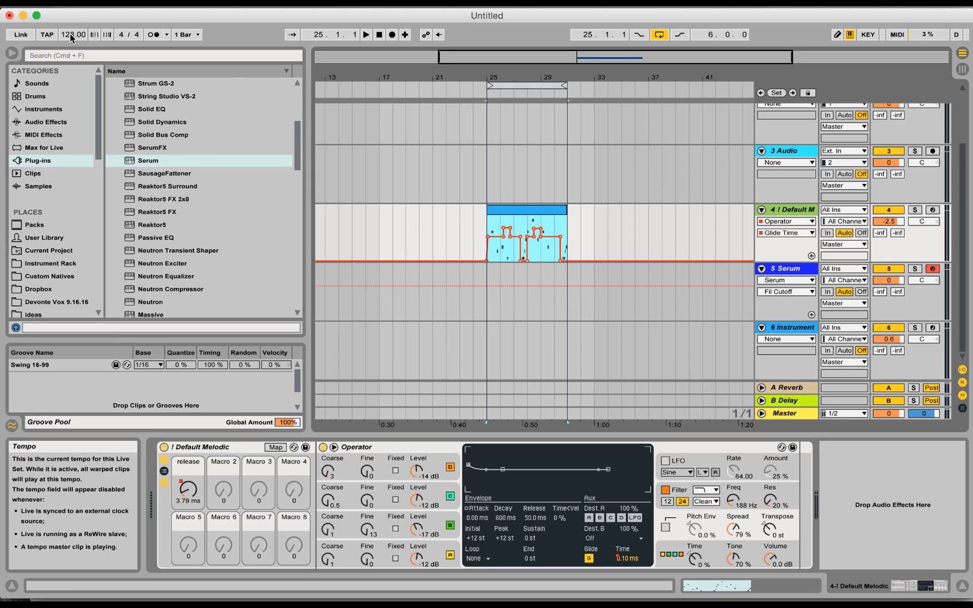
mouse_move(242, 74)
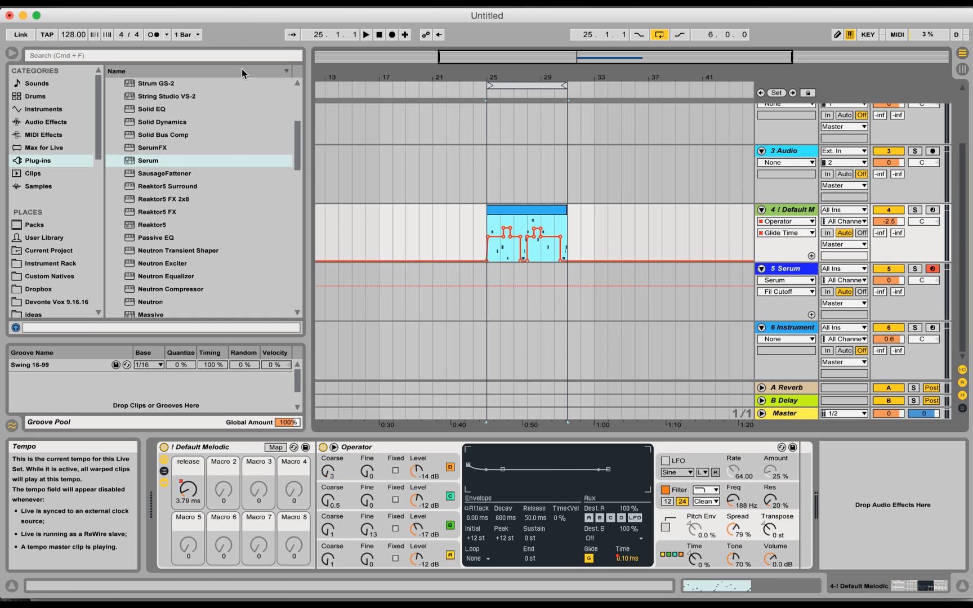
- Double the melody clip to six bars with *2, stretching notes and glide automation
double_click(525, 211)
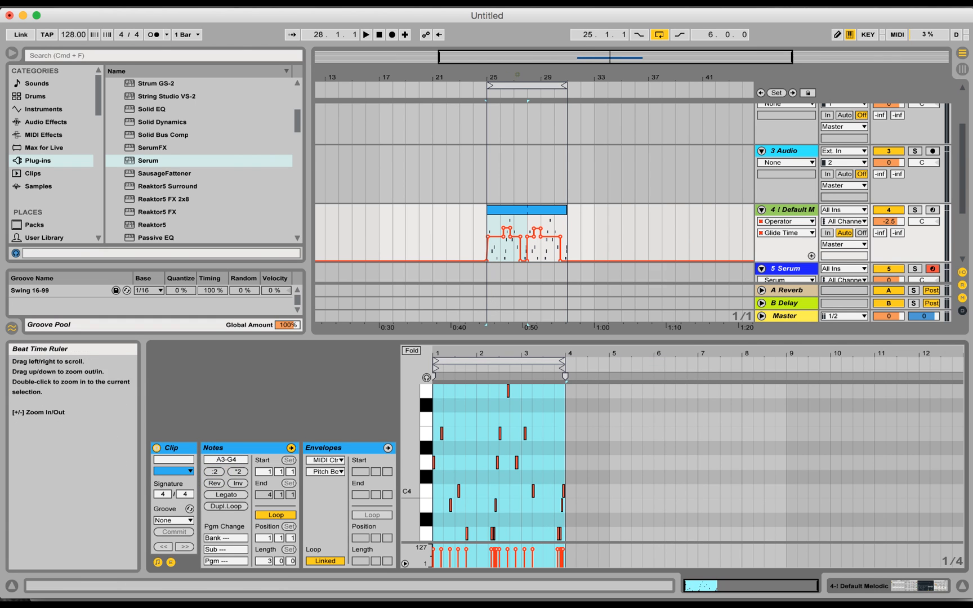
left_click(238, 472)
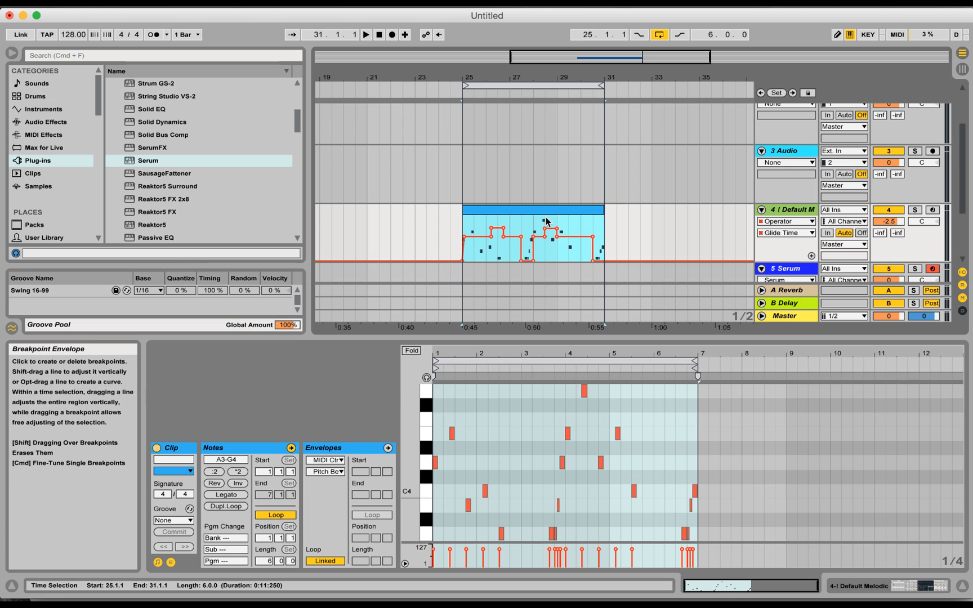
mouse_move(543, 215)
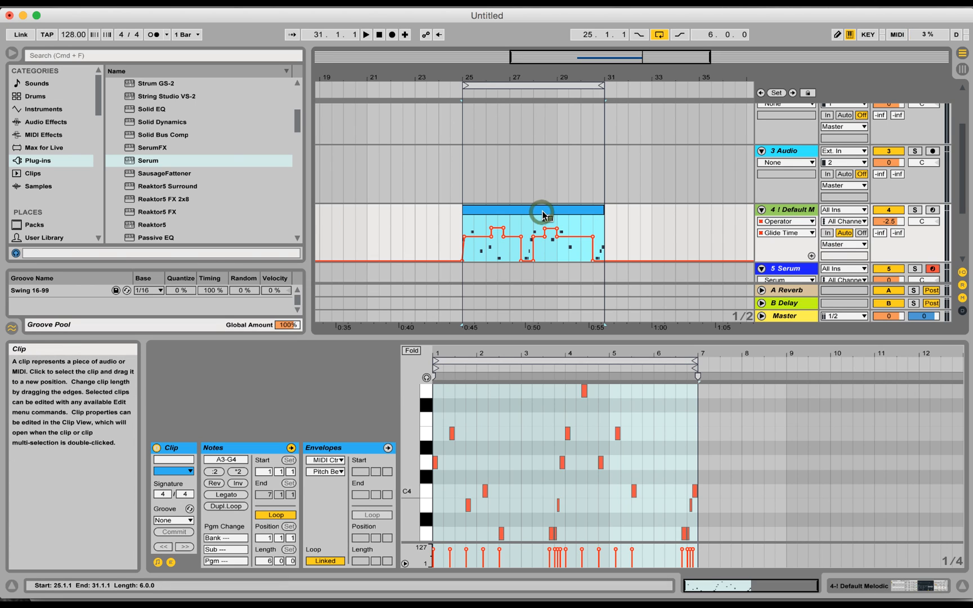
- Consolidate the six-bar melody clip's time range into a new Session scene
right_click(541, 210)
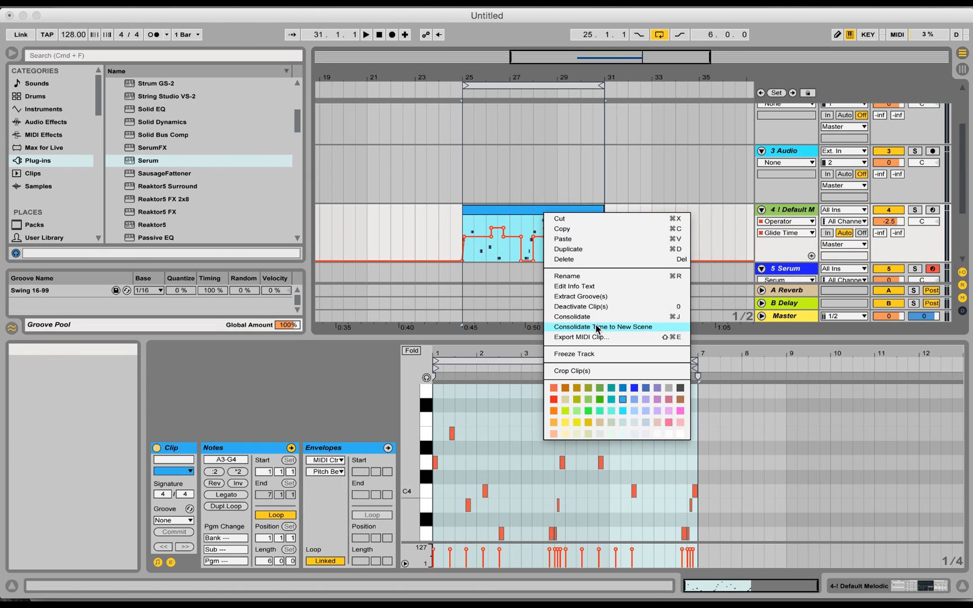
left_click(603, 327)
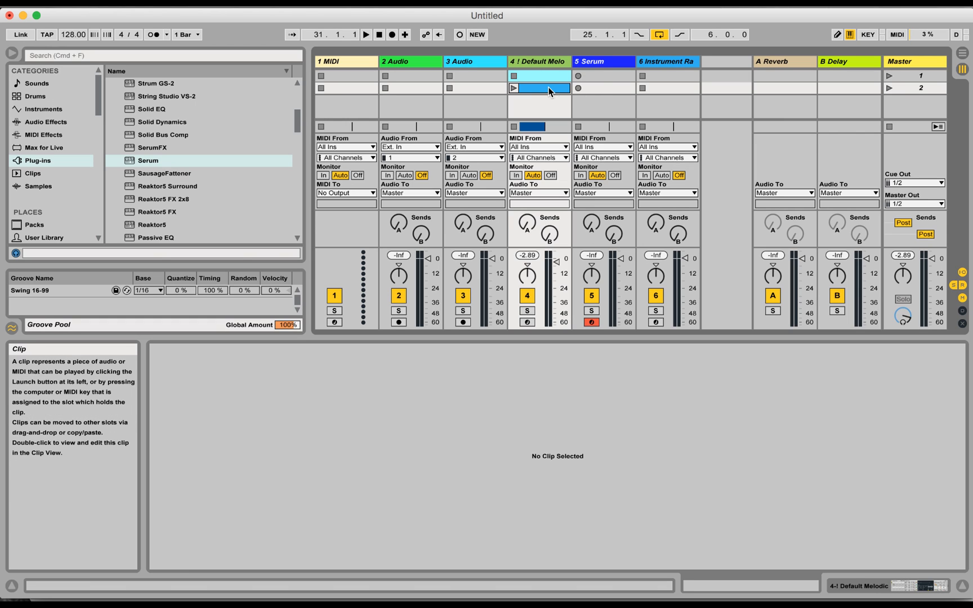
- View the consolidated scene clip's notes and glide automation in Clip View
double_click(538, 87)
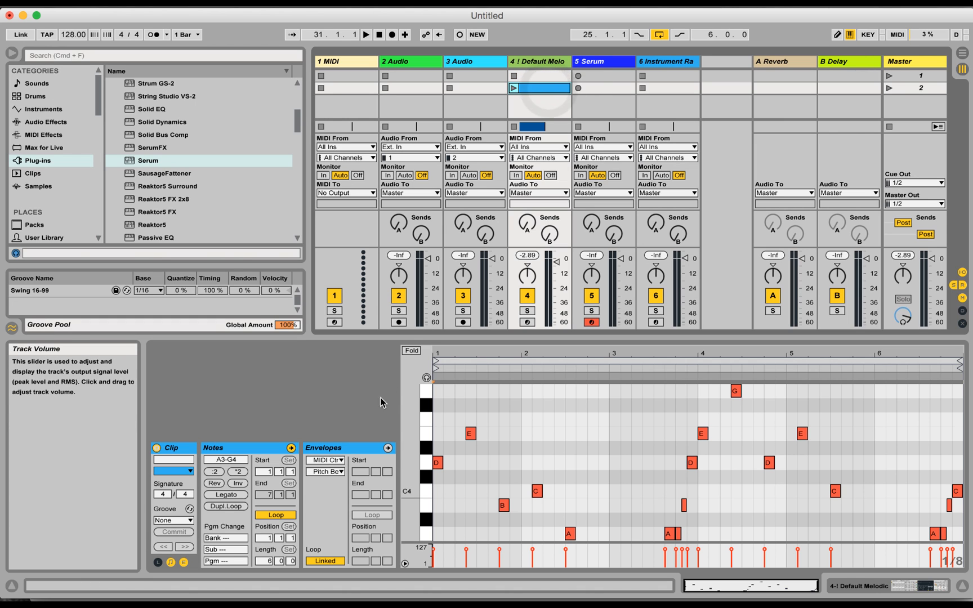
left_click(325, 459)
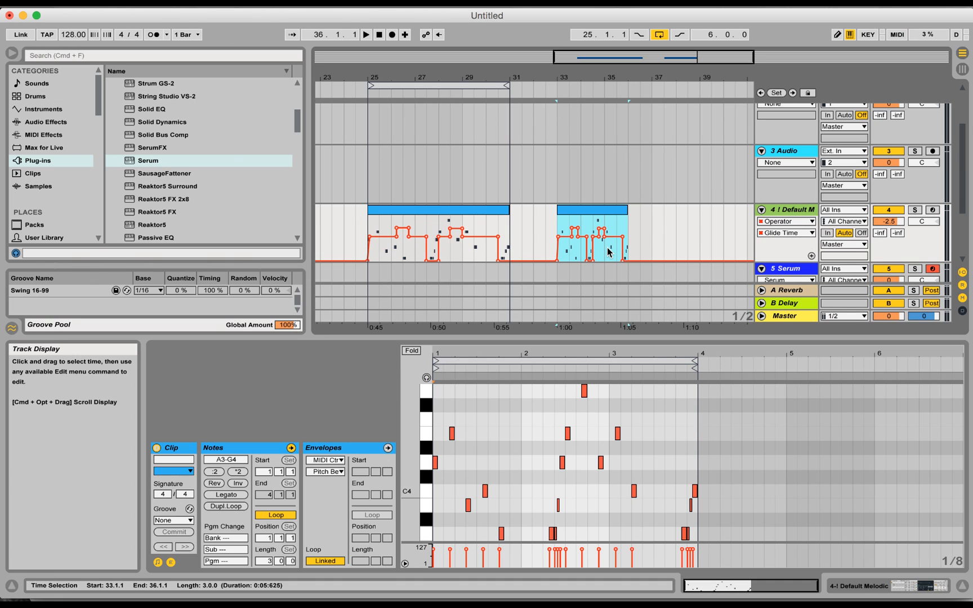
mouse_move(611, 250)
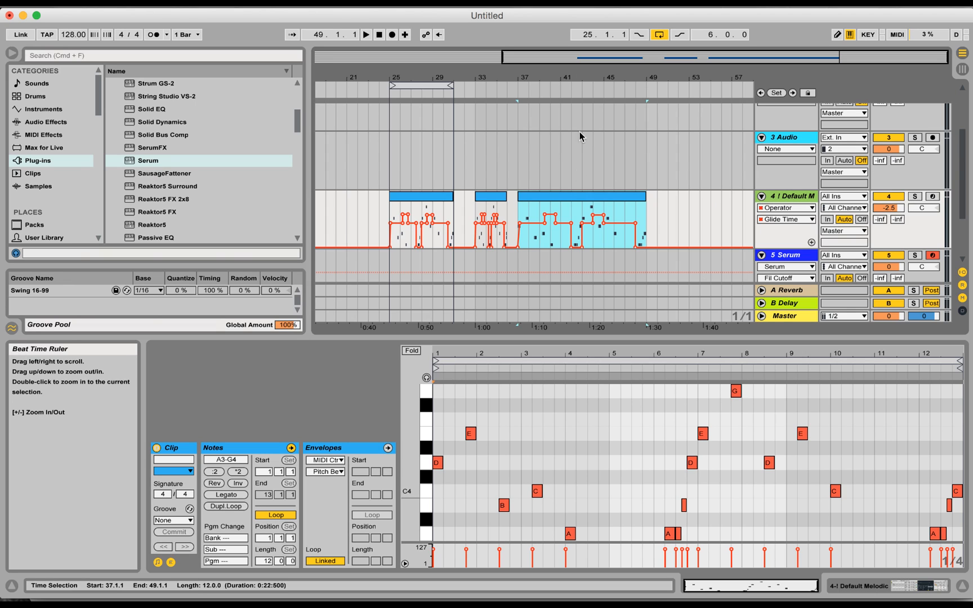
- Select the original six-bar melody clip after placing the twelve-bar copy at bar 37
left_click(428, 198)
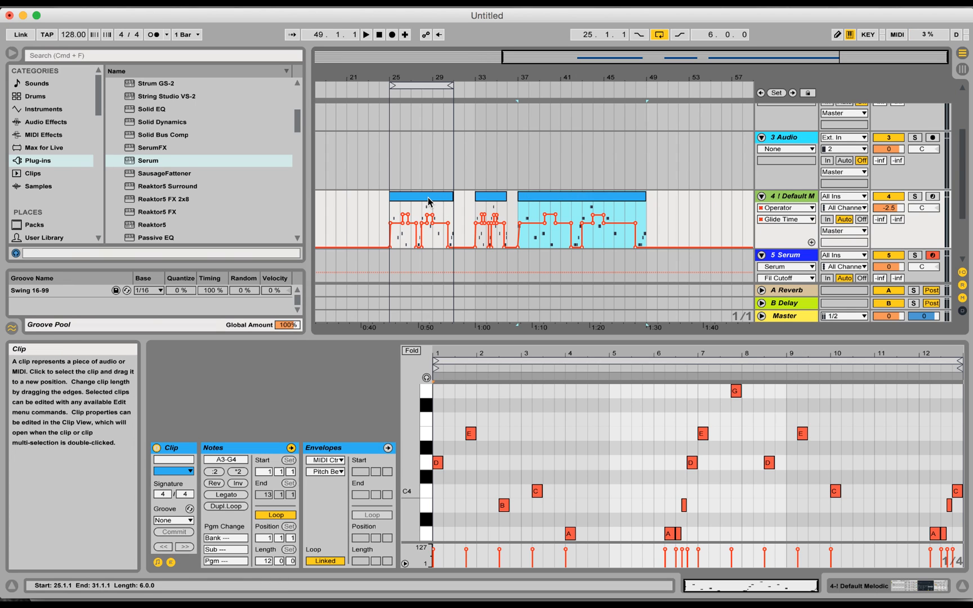